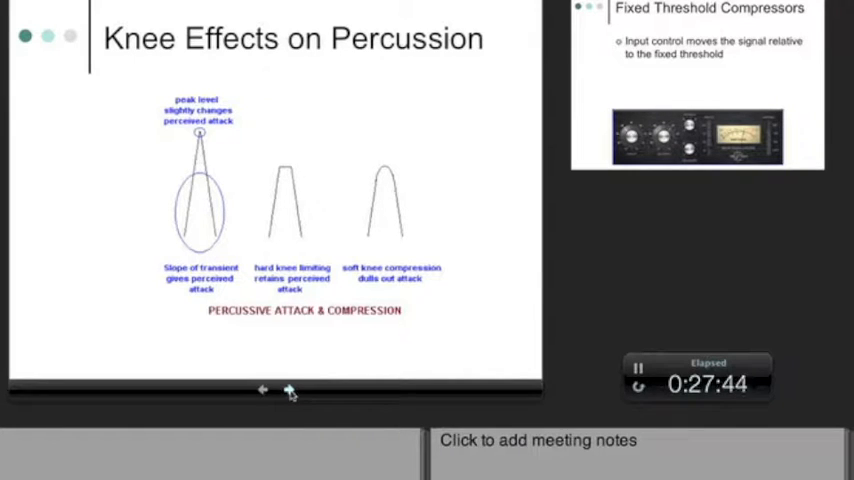
# - Advance the slideshow from Knee Effects on Percussion to Fixed Threshold Compressors
pyautogui.click(288, 388)
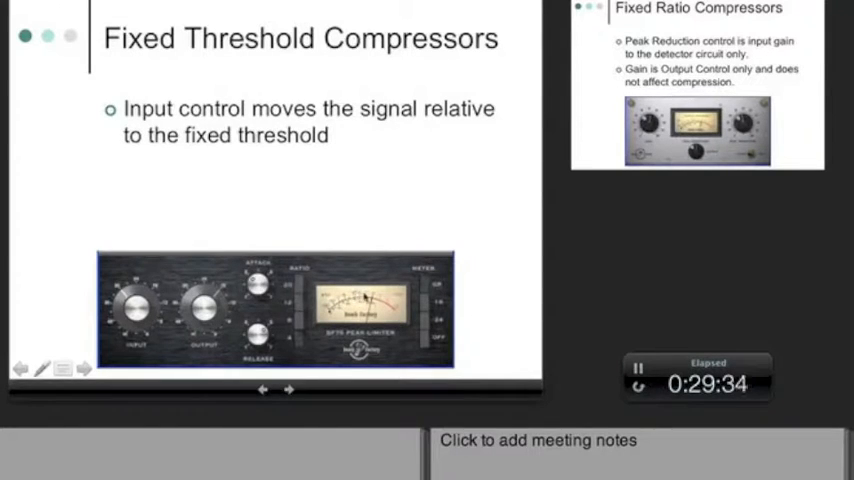
pyautogui.moveTo(260, 320)
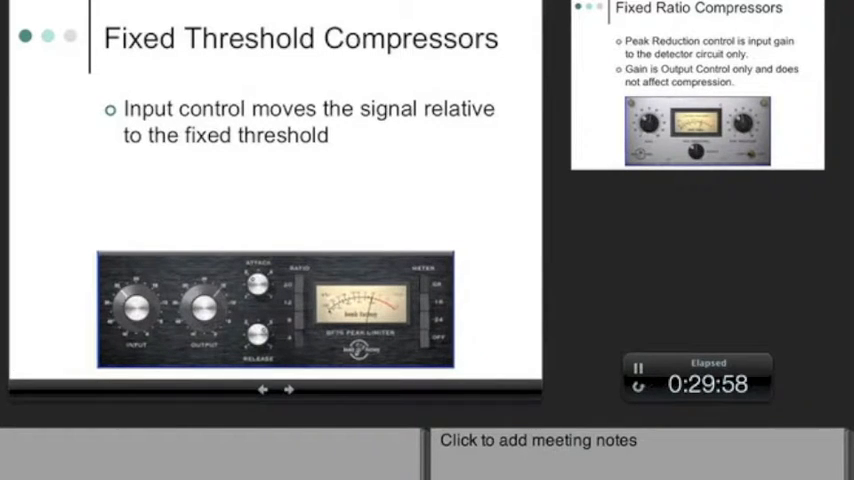
# - Advance to the Fixed Ratio Compressors slide on peak reduction and output gain
pyautogui.click(290, 390)
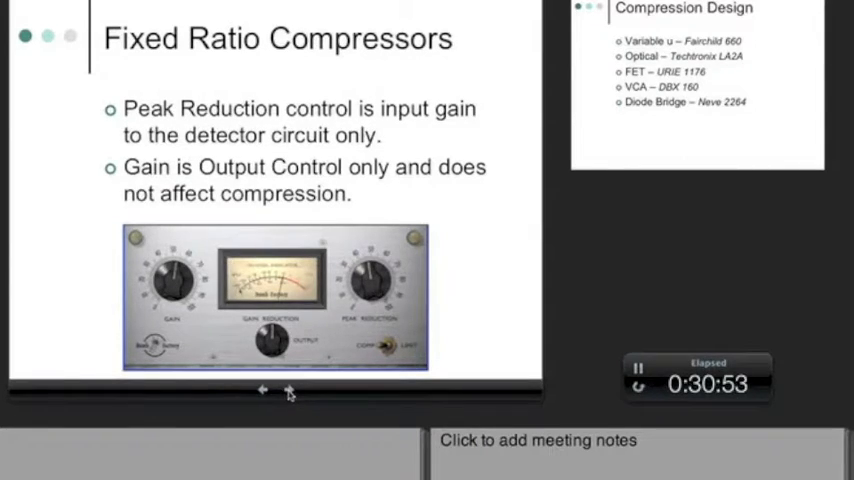
# - Advance to the Compression Design slide listing Variable u, Optical, FET, VCA and Diode Bridge
pyautogui.click(290, 390)
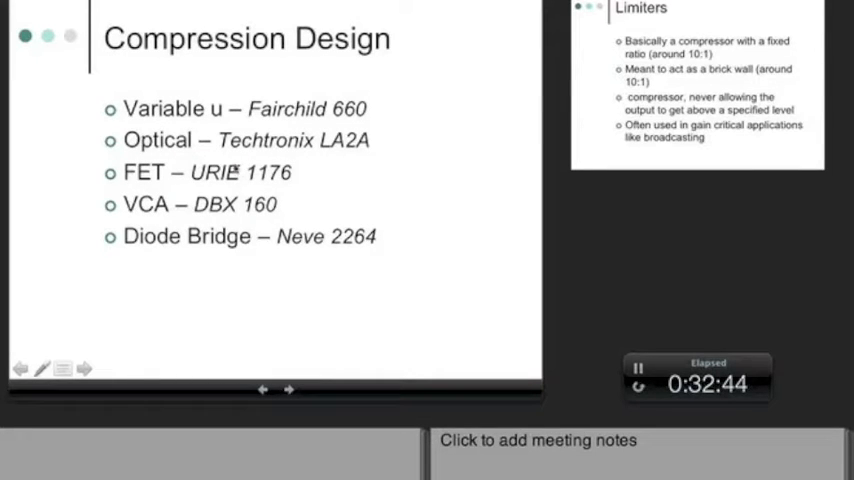
pyautogui.moveTo(352, 180)
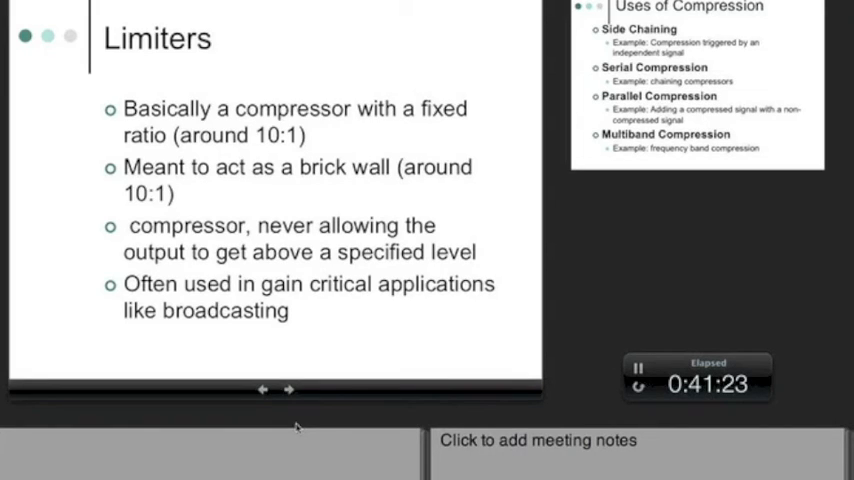
pyautogui.moveTo(312, 444)
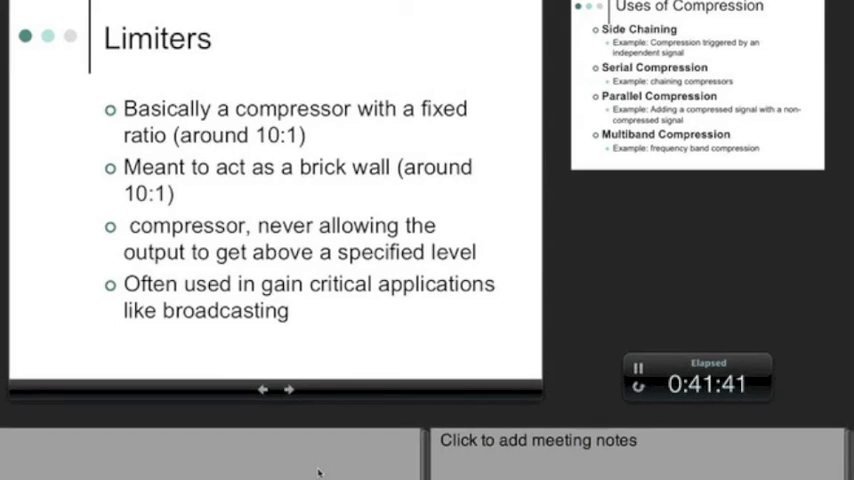
# - Advance past Limiters to the Uses of Compression slide on side chaining, serial, parallel, multiband
pyautogui.click(292, 386)
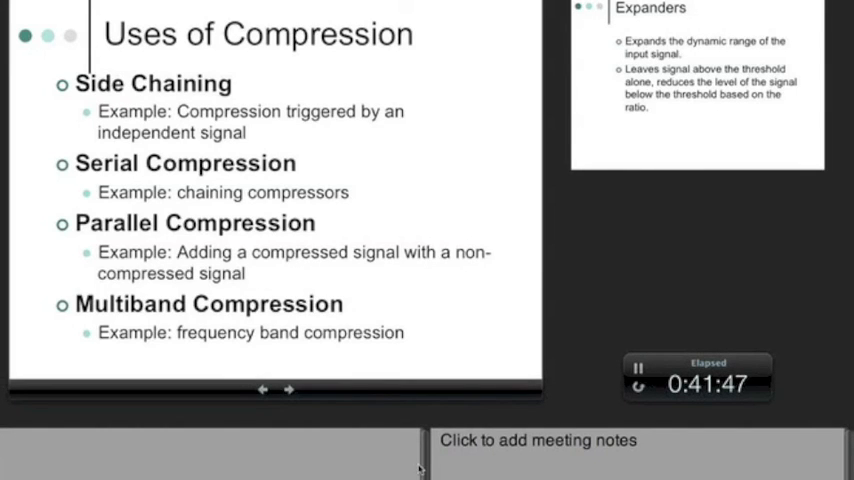